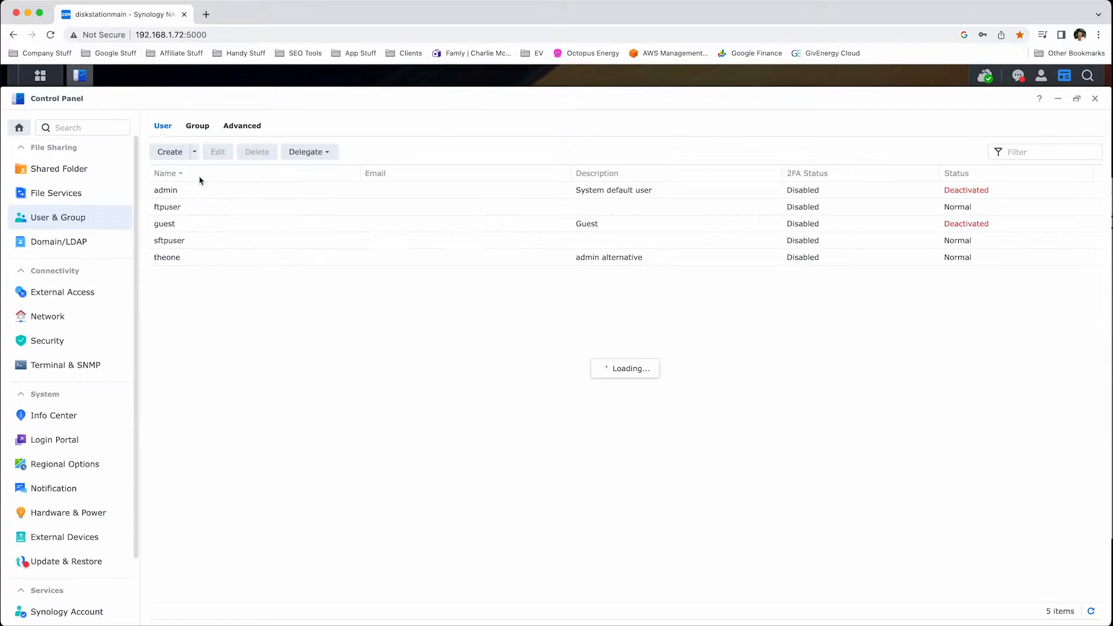
Open the User Creation Wizard, name the user 'testing', and enter a password.
left_click(169, 152)
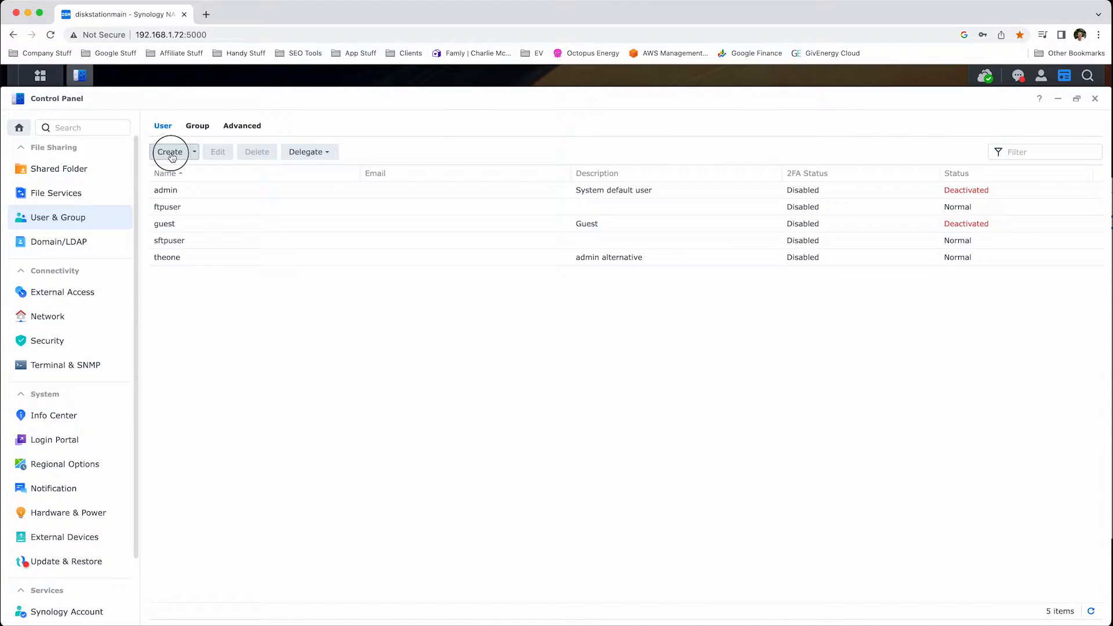
left_click(170, 152)
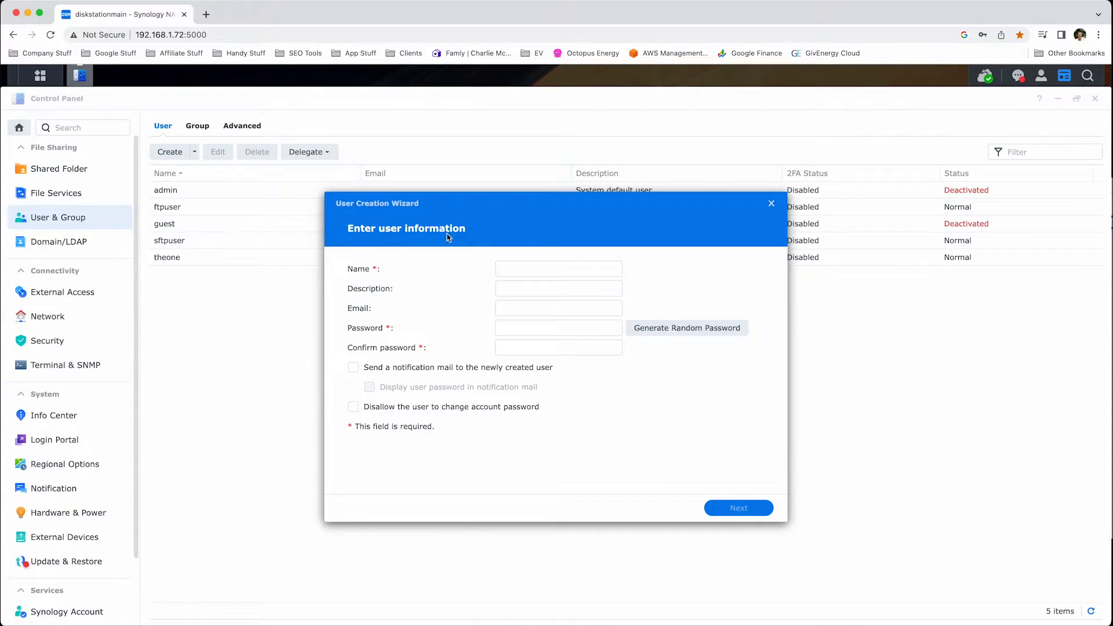
type("testing")
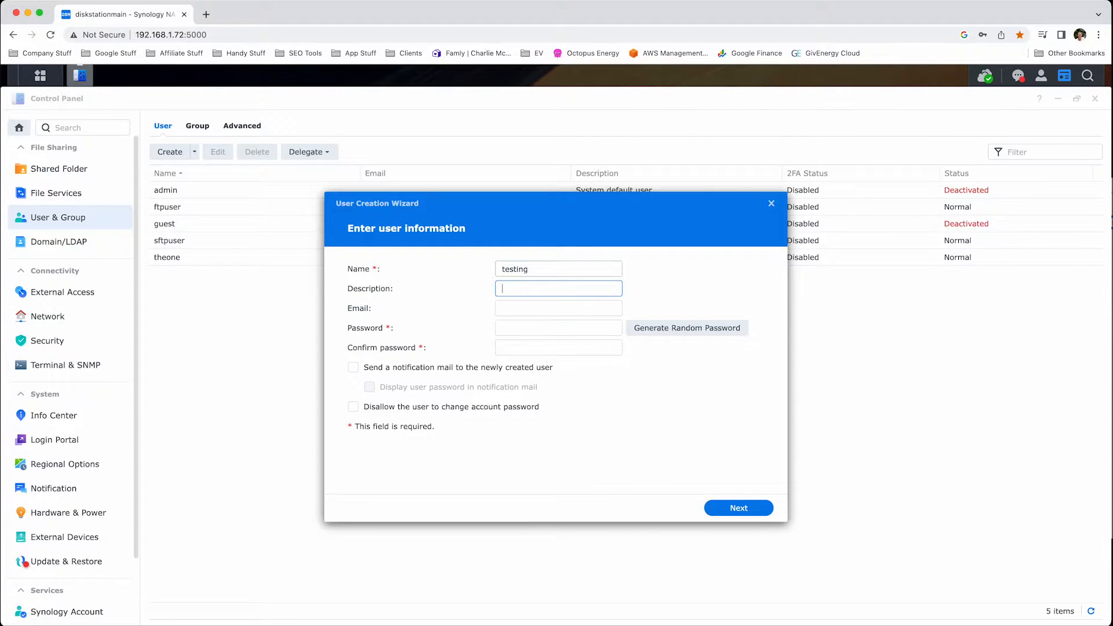
left_click(558, 327)
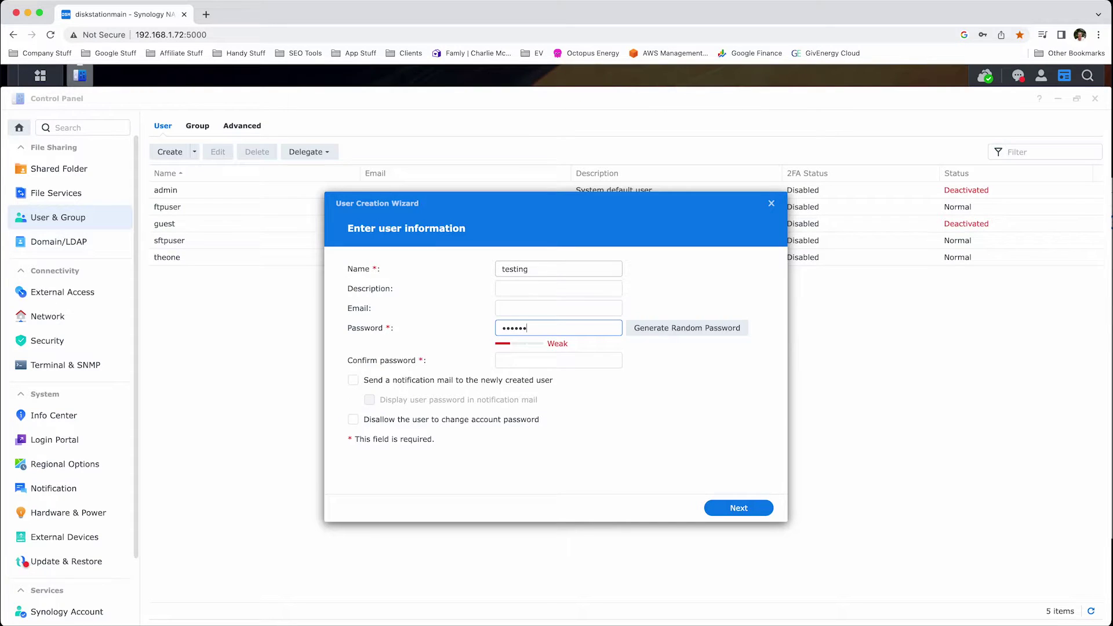
left_click(558, 360)
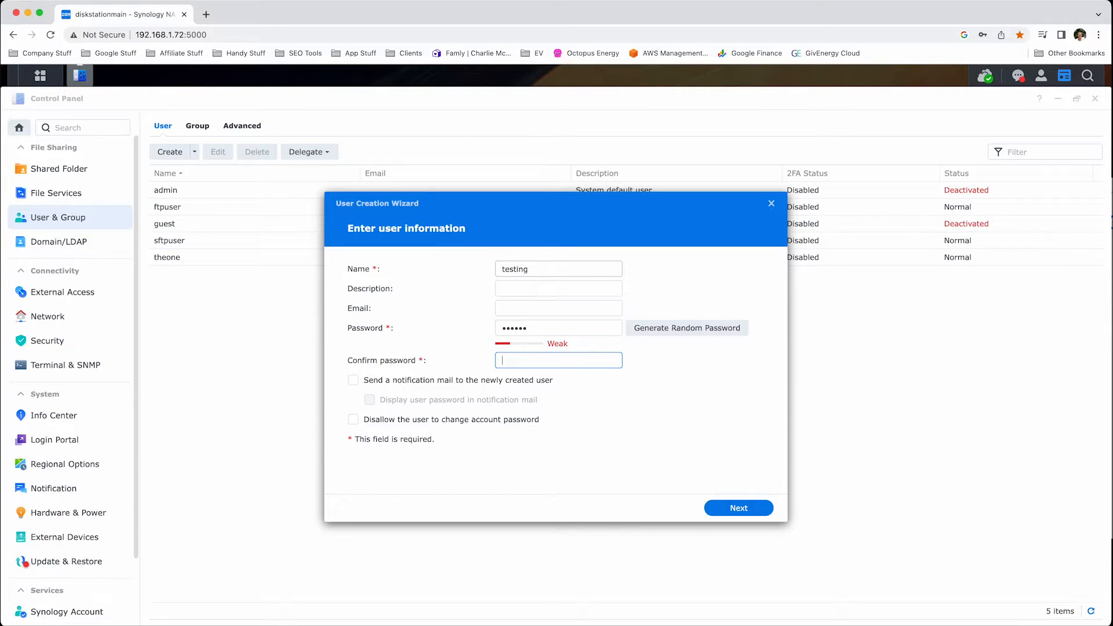
Grant Read/Write on the backups folder, keeping default groups and unlimited quotas.
left_click(738, 508)
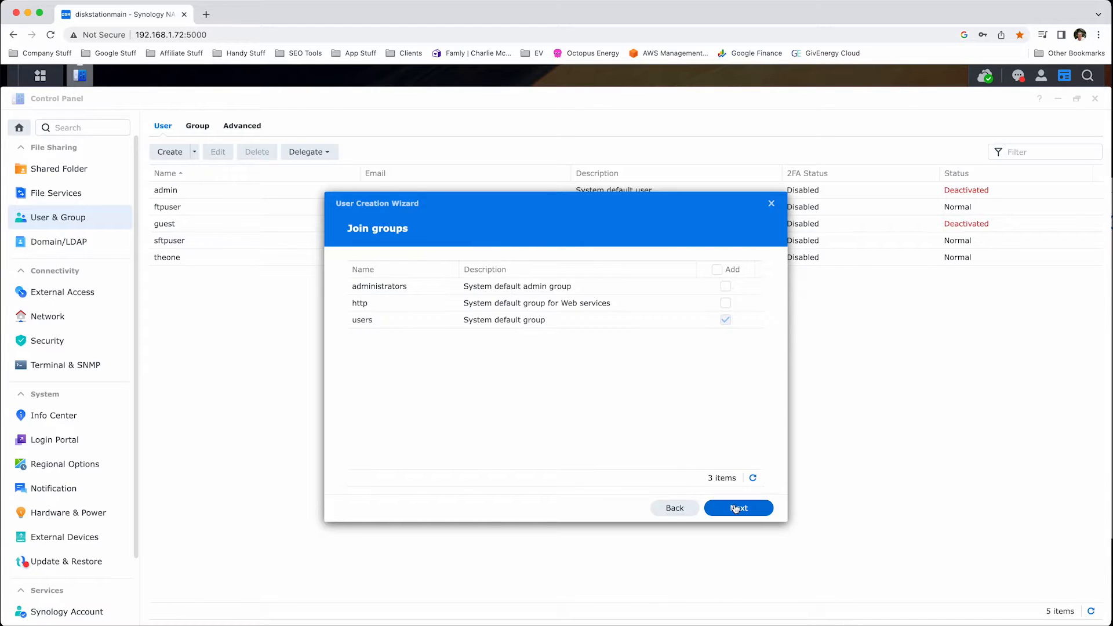
mouse_move(729, 354)
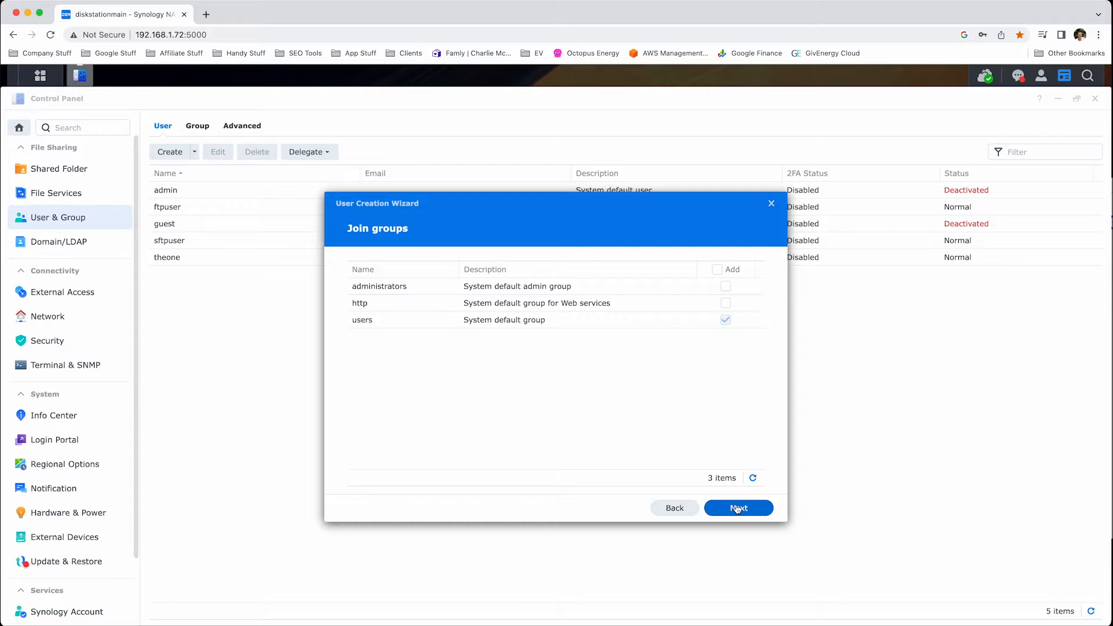
left_click(738, 508)
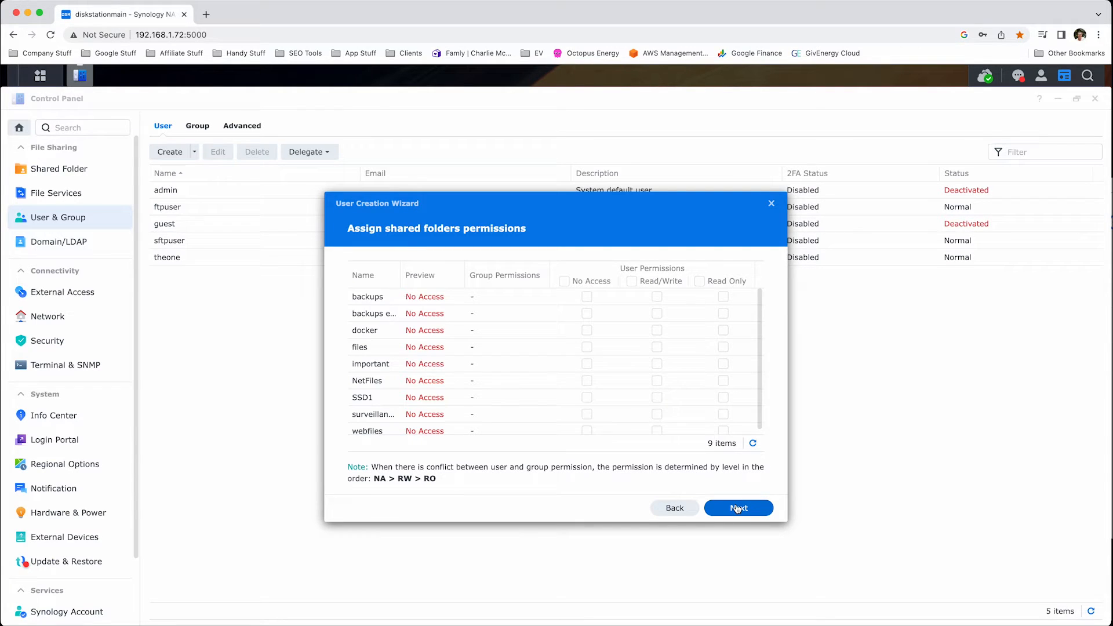
left_click(657, 296)
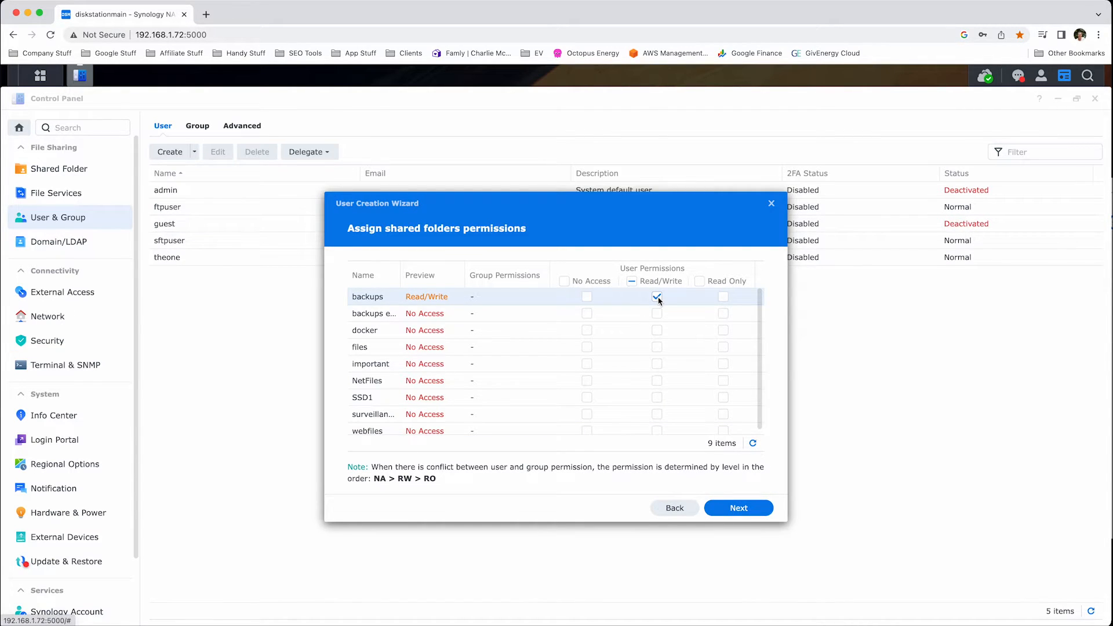
left_click(738, 508)
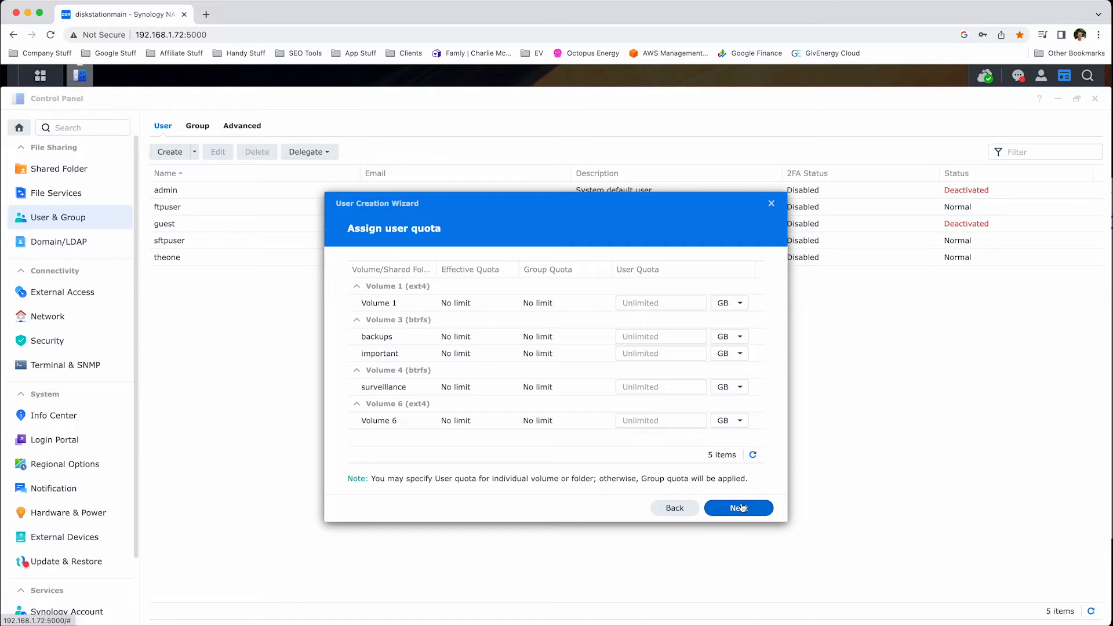
mouse_move(712, 492)
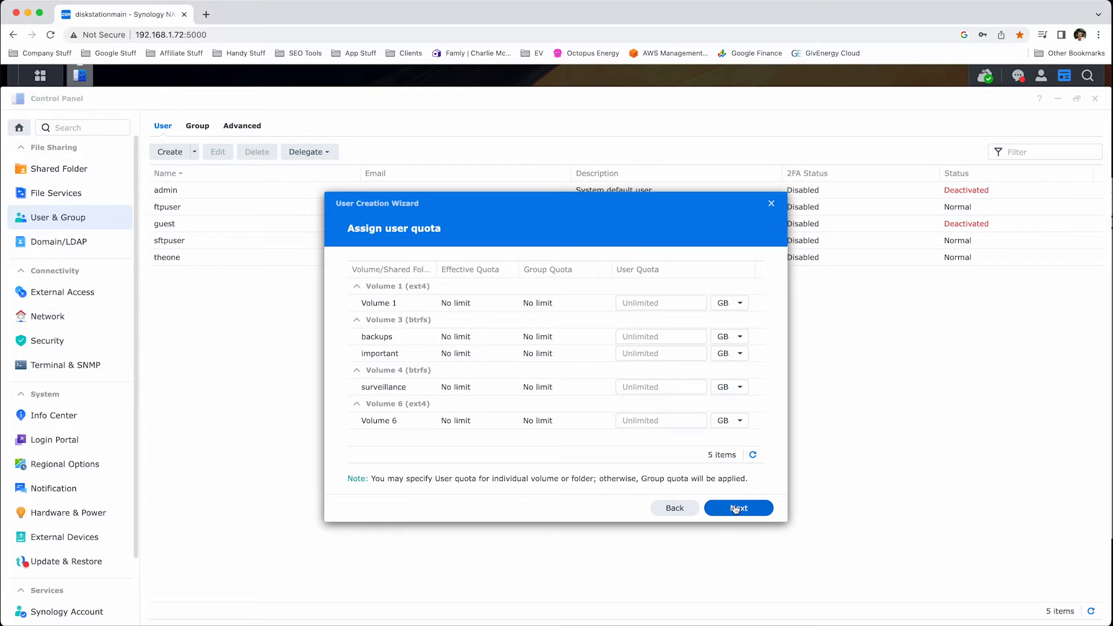
left_click(738, 508)
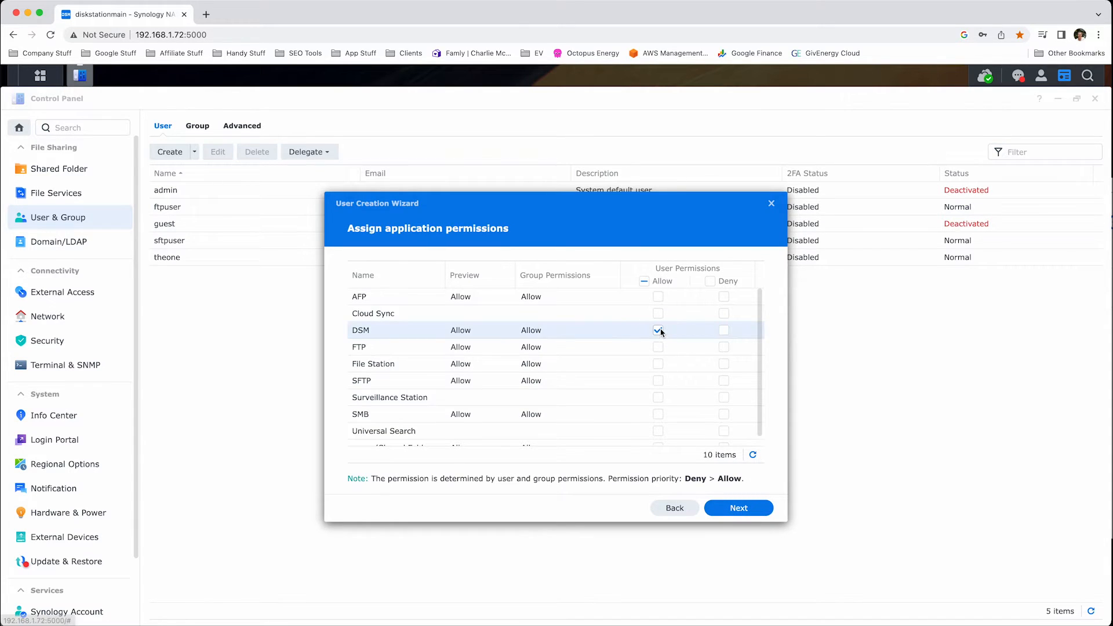
Keep default speed limits, review the summary, and complete the 'testing' user wizard.
left_click(739, 508)
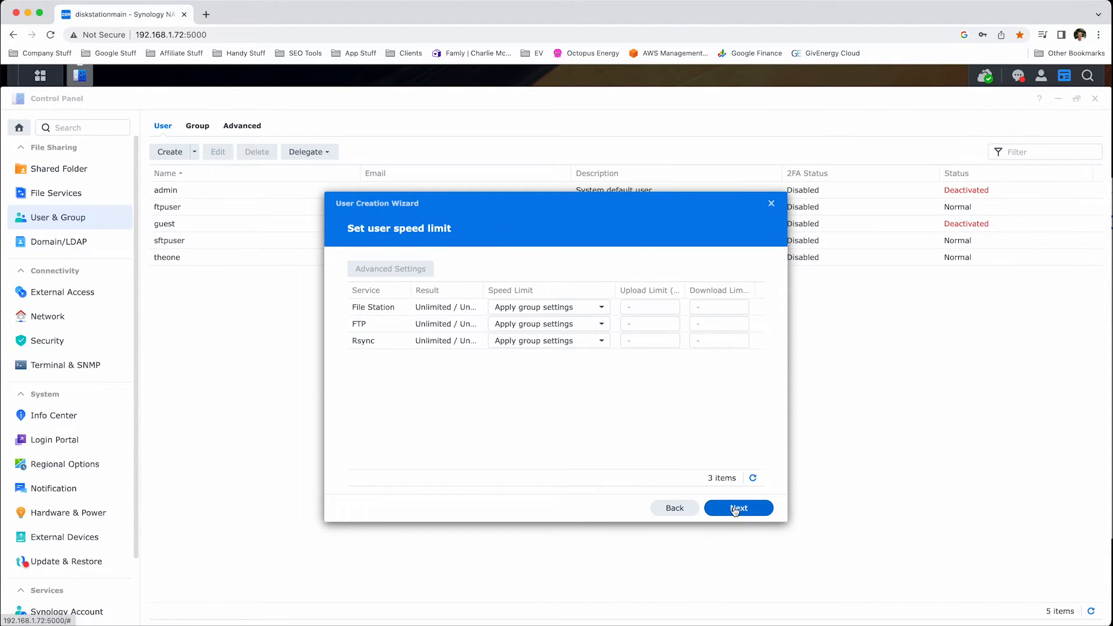
mouse_move(706, 458)
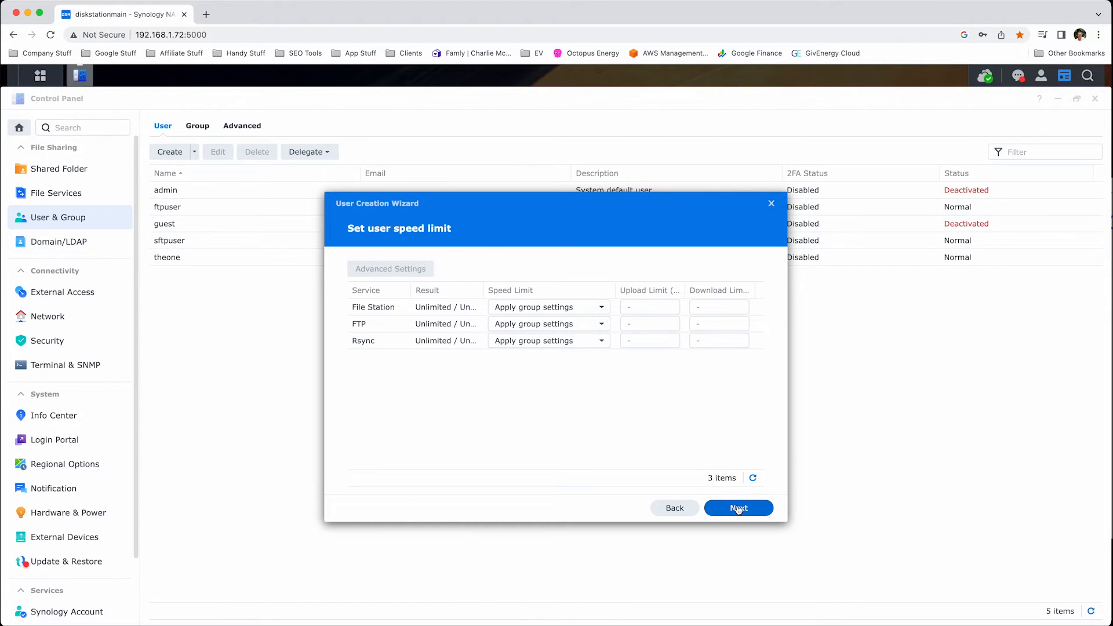
left_click(738, 508)
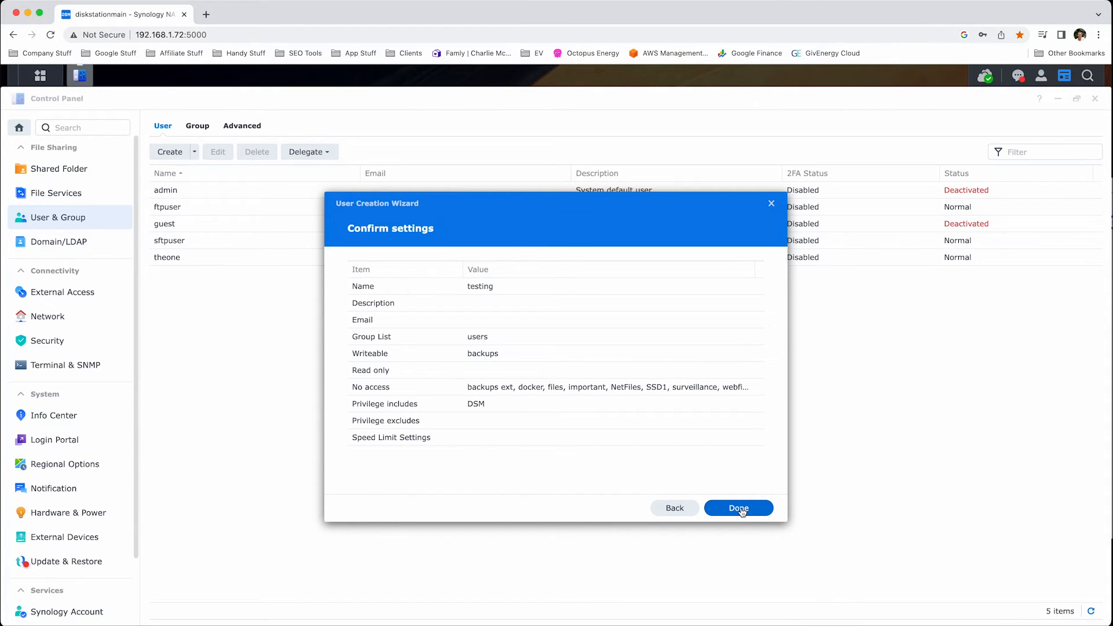
left_click(738, 508)
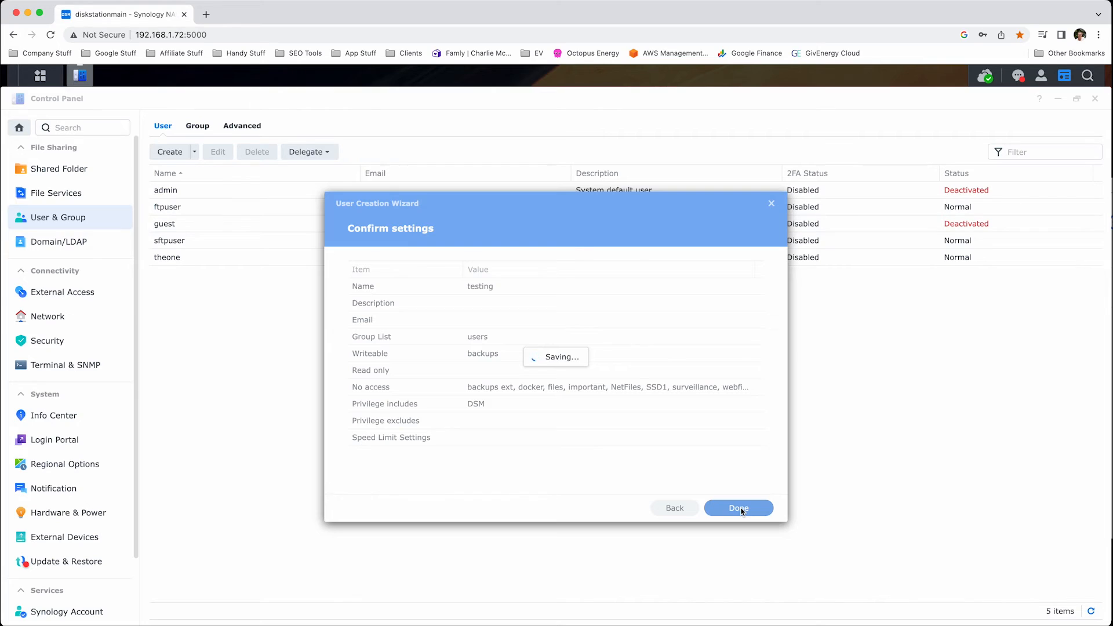
left_click(739, 508)
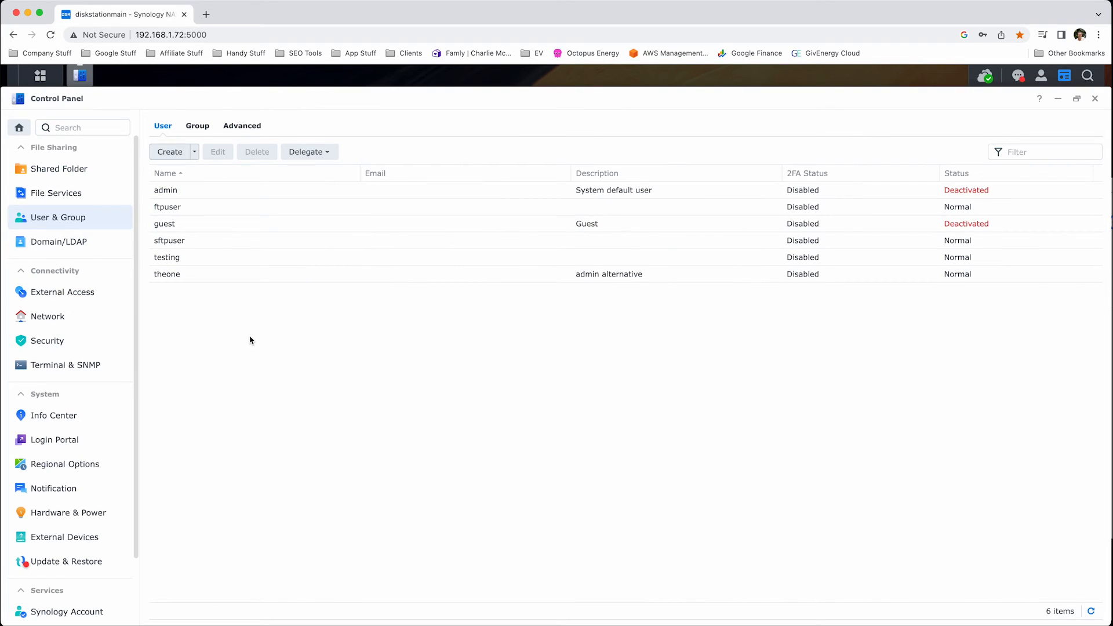